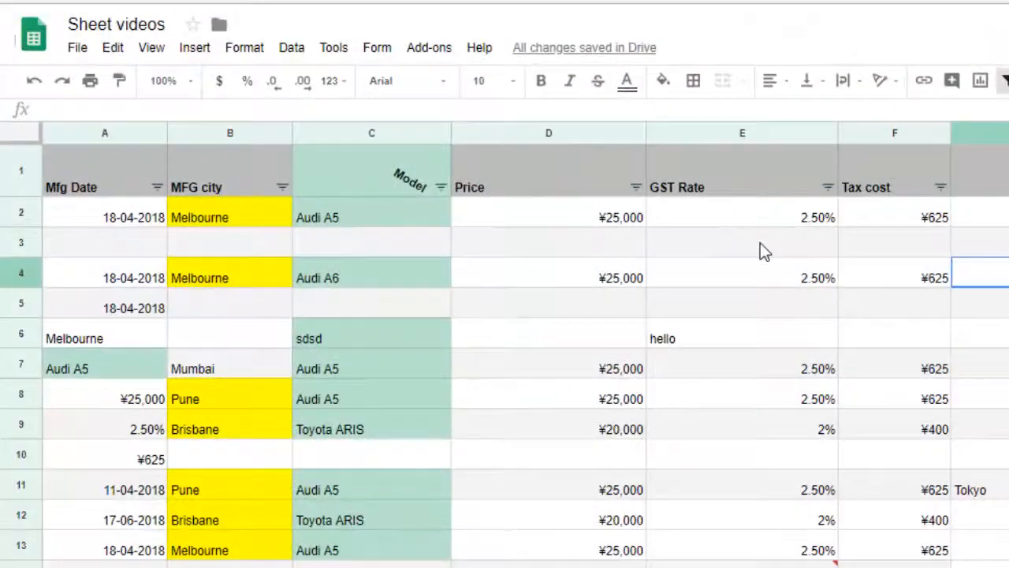
mouse_move(150, 142)
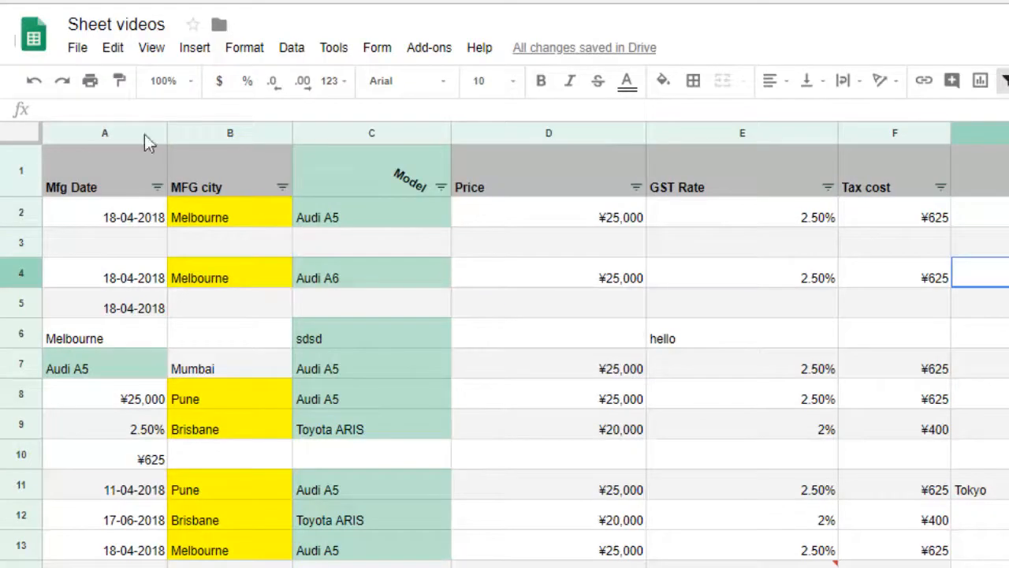
Bring up the print settings and expand the Headers & footers section
left_click(88, 81)
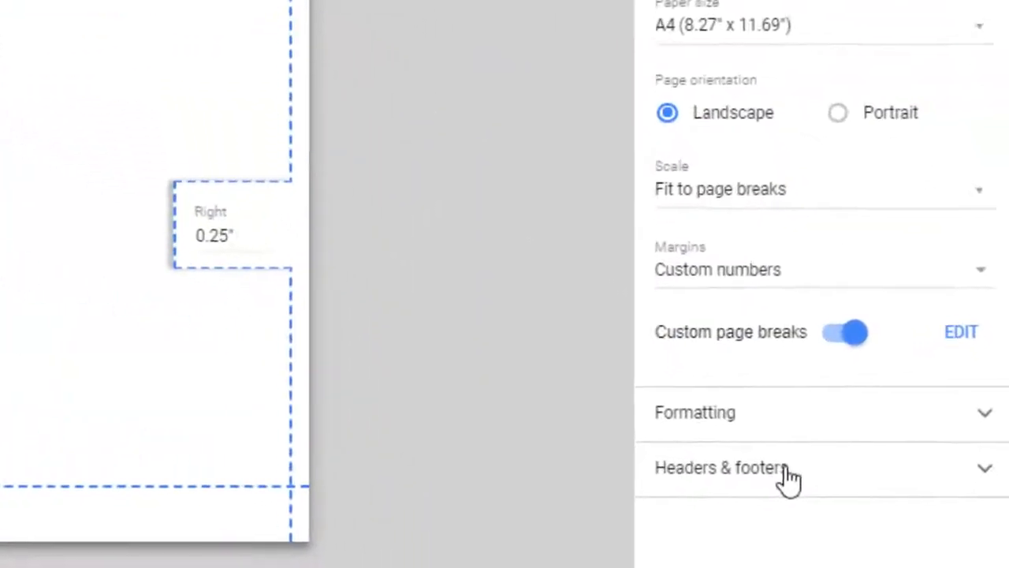
left_click(722, 467)
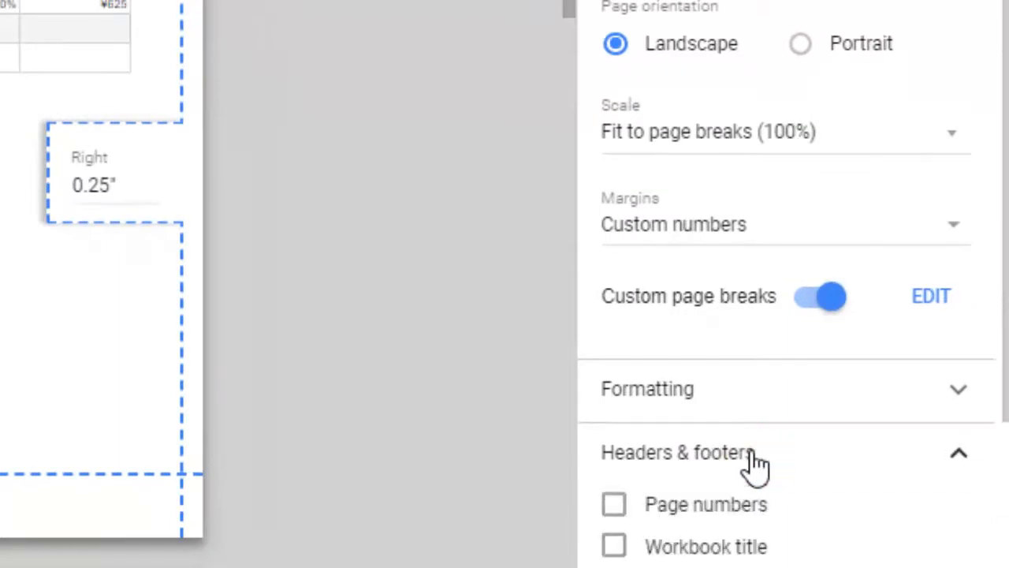
scroll("down", 3)
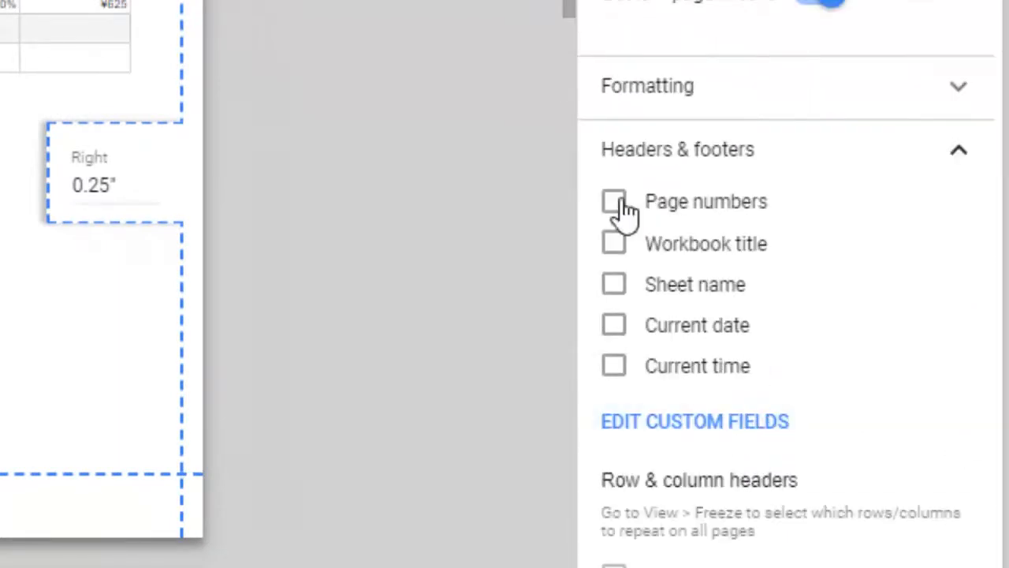
Toggle the Page numbers and Workbook title header/footer checkboxes
left_click(615, 201)
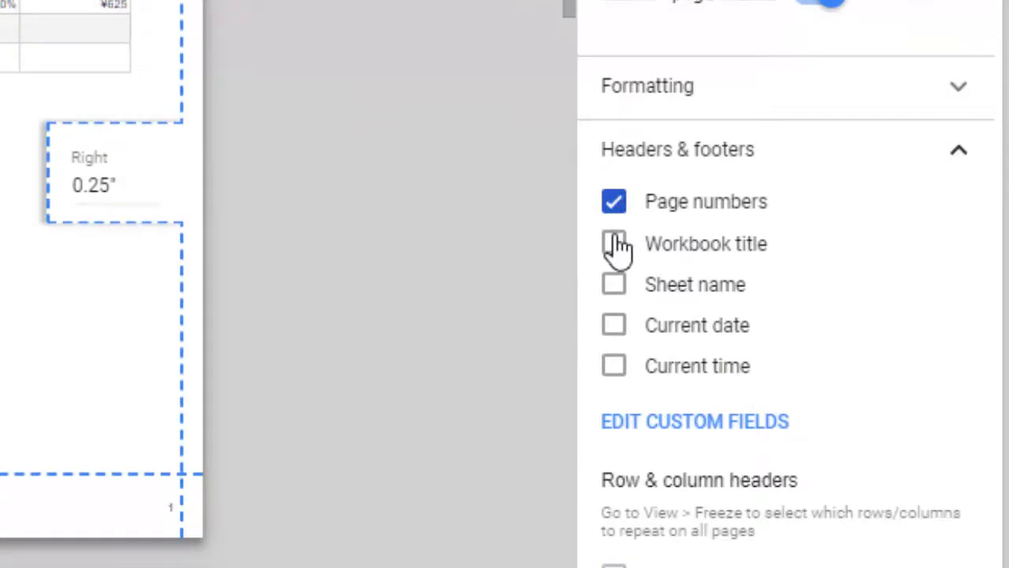
left_click(614, 243)
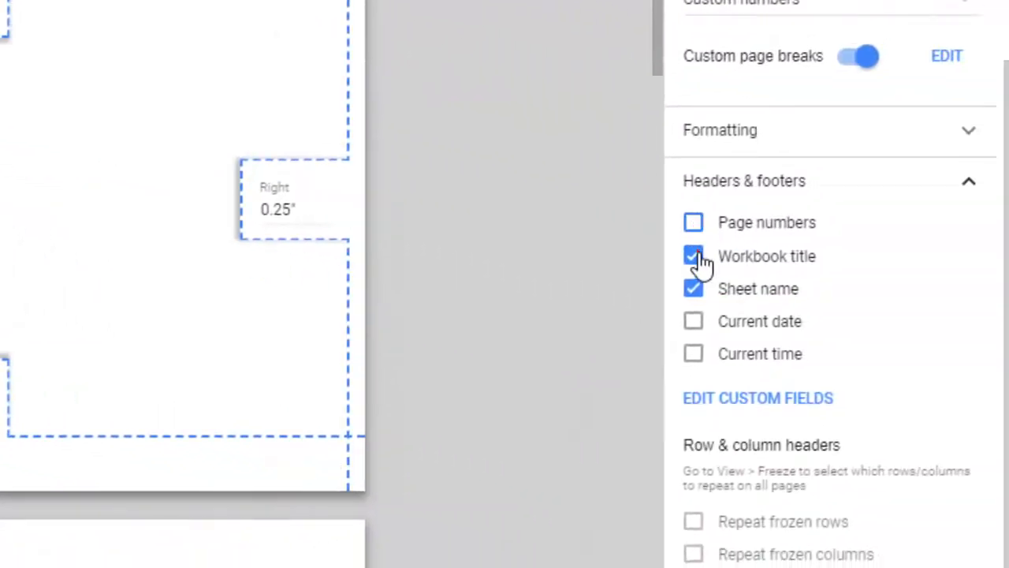
left_click(694, 255)
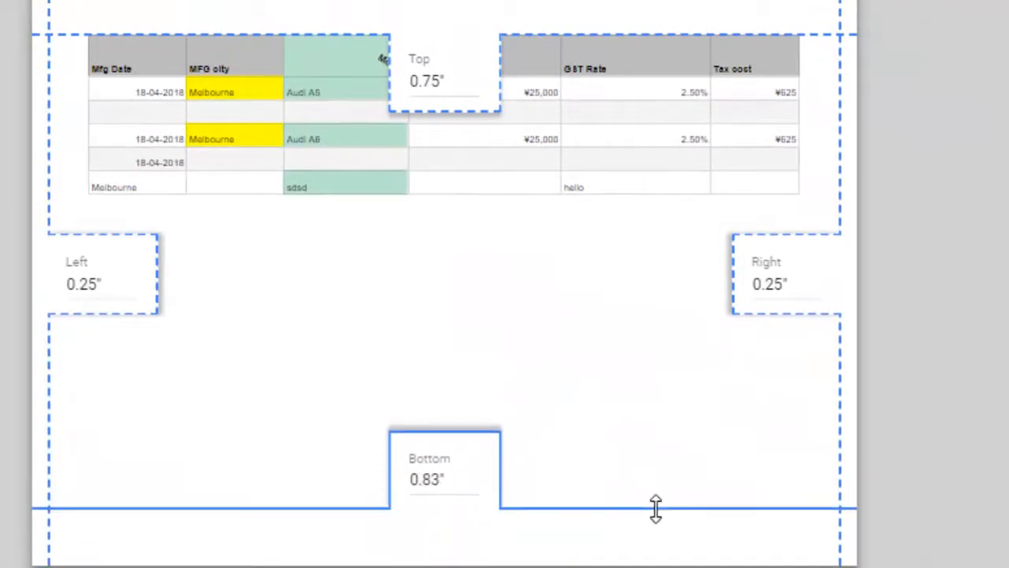
Drag the bottom and top page margins down to nearly zero
left_click_drag(656, 508, 637, 551)
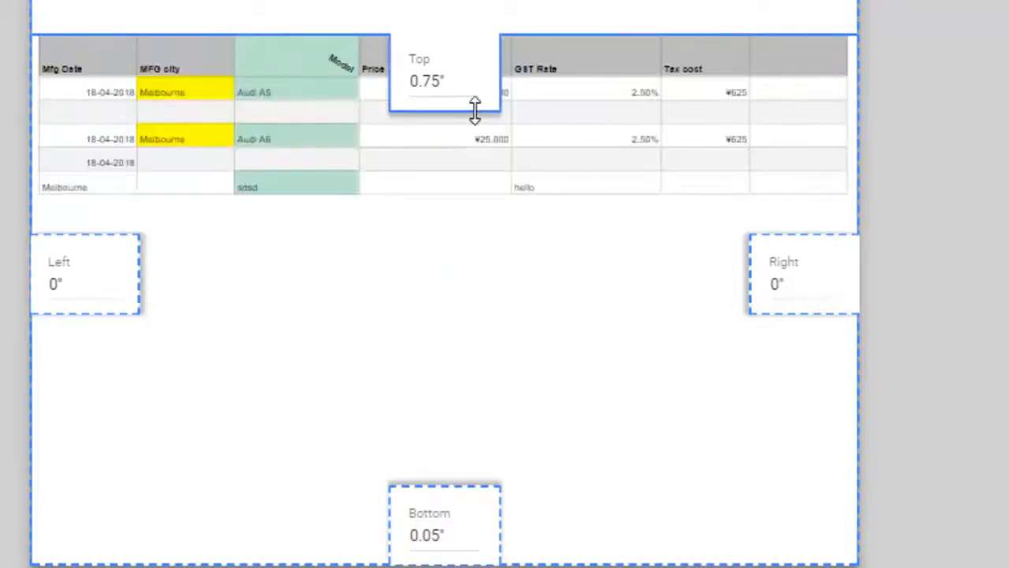
left_click_drag(476, 107, 476, 51)
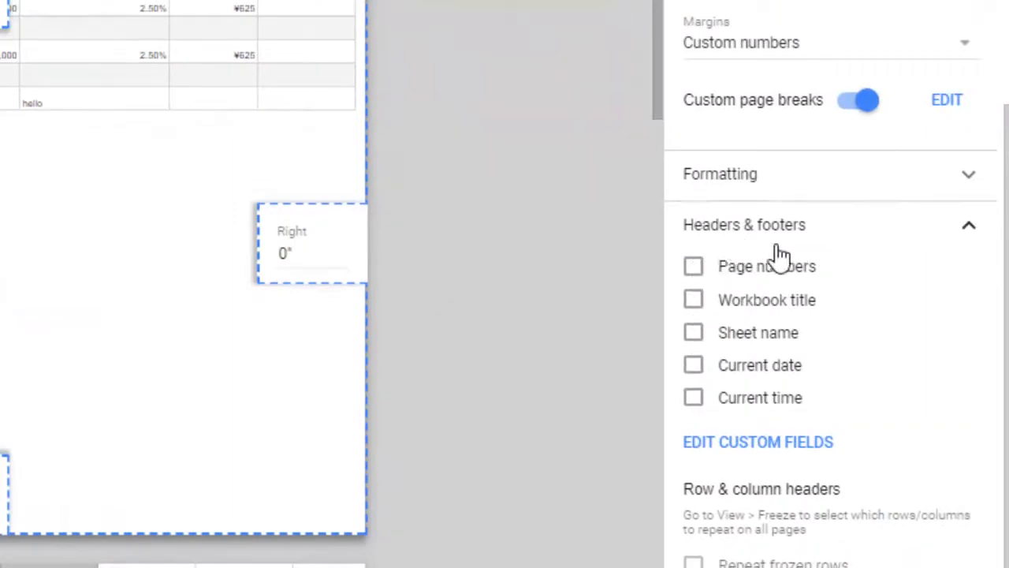
mouse_move(295, 215)
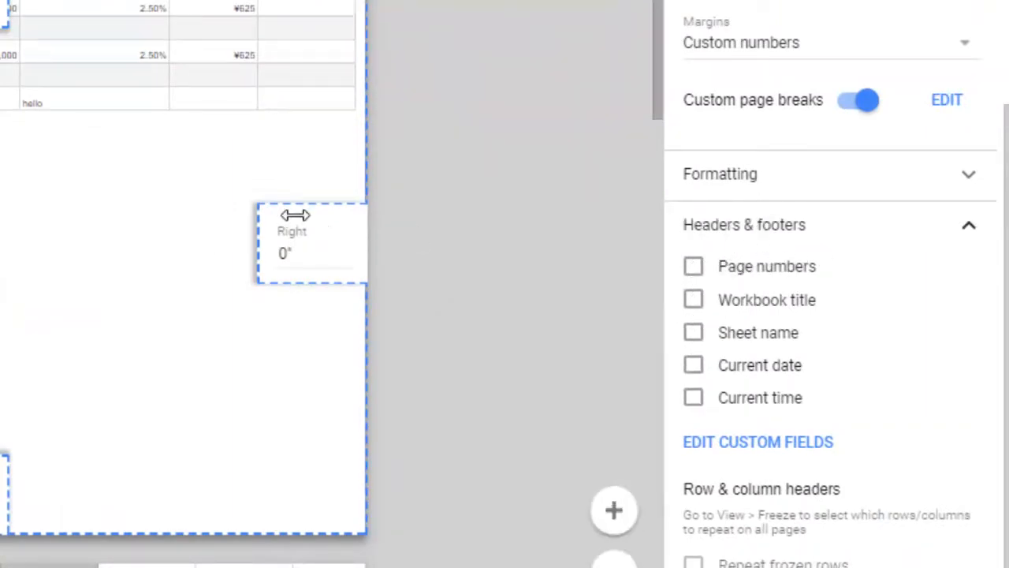
mouse_move(63, 364)
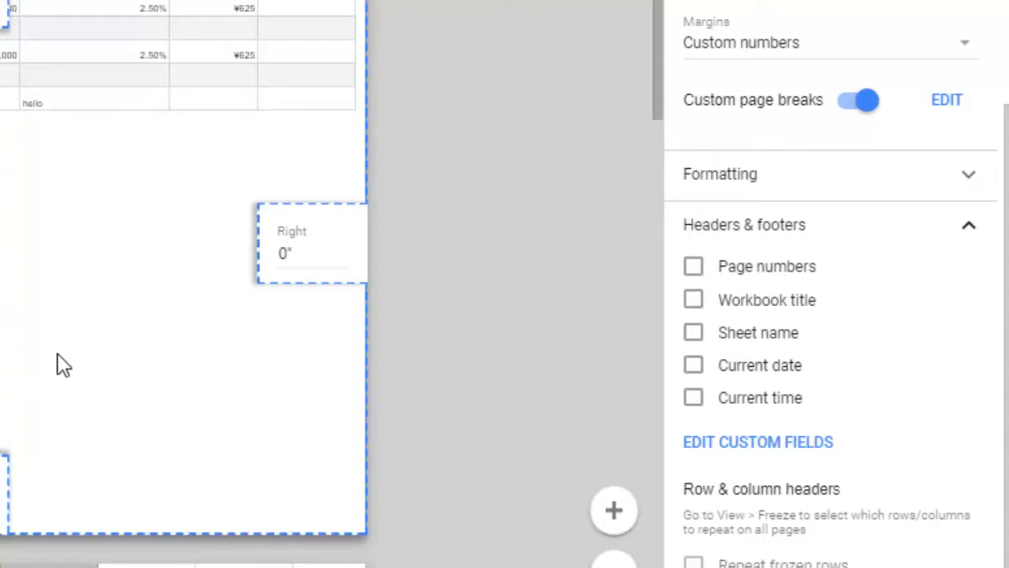